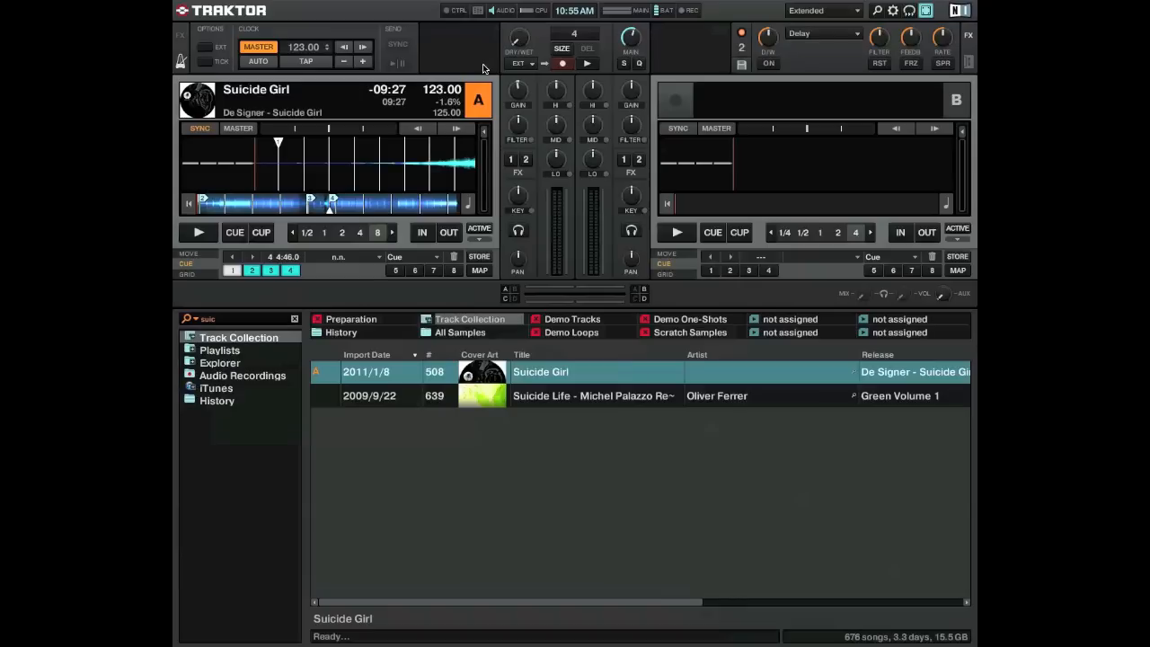
{"action": "mouse_move", "coordinate": [496, 70]}
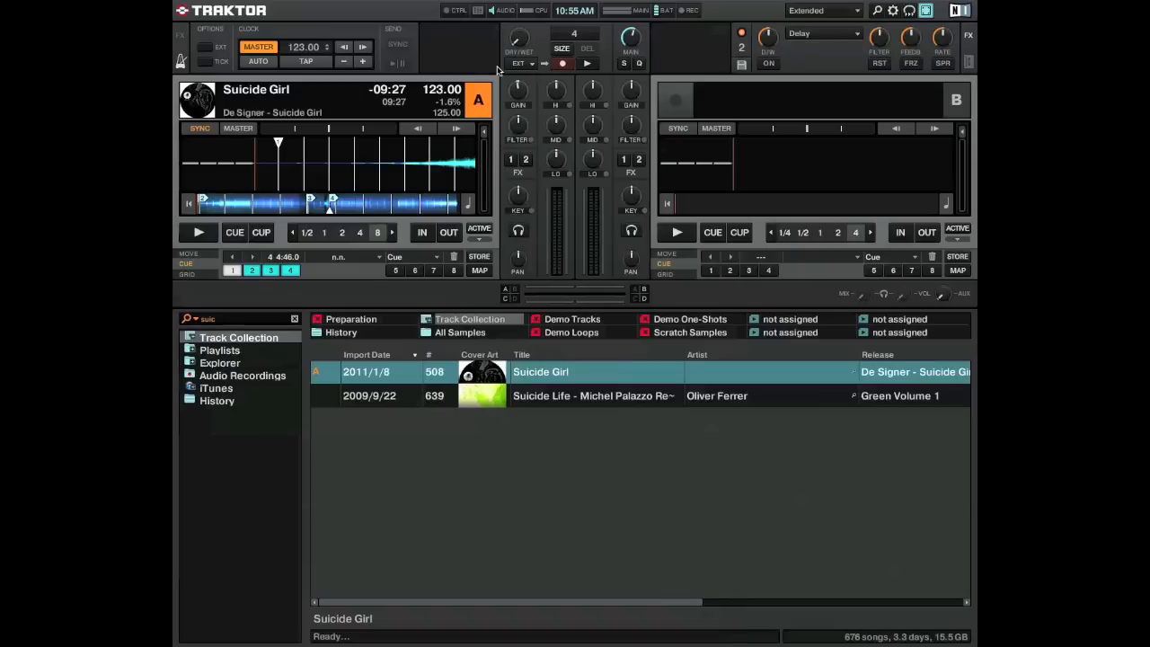
{"action": "mouse_move", "coordinate": [471, 138]}
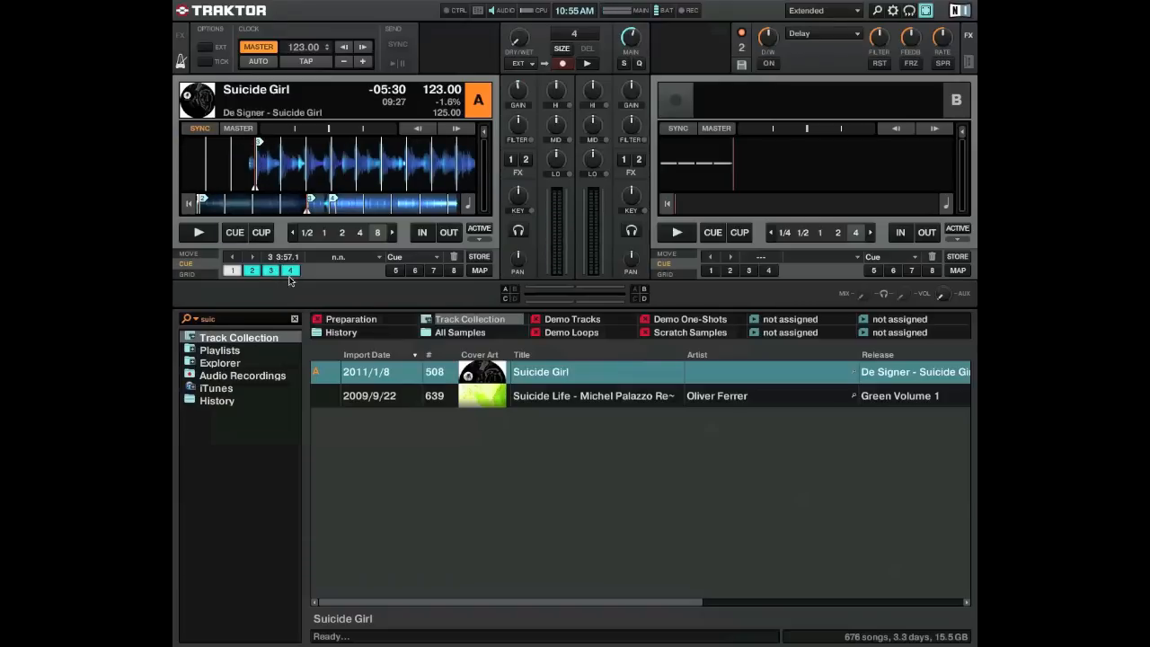
{"action": "mouse_move", "coordinate": [266, 289]}
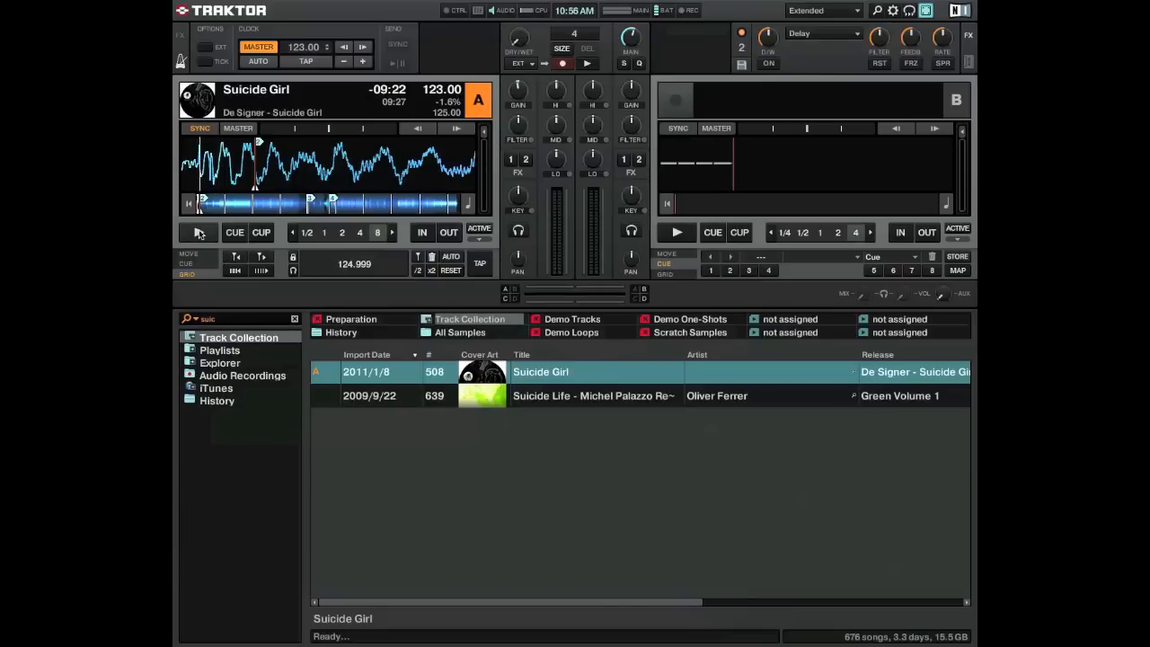
- Leave the Grid panel so deck A shows the cue-point controls for 'Suicide Girl' again
{"action": "left_click", "coordinate": [198, 232]}
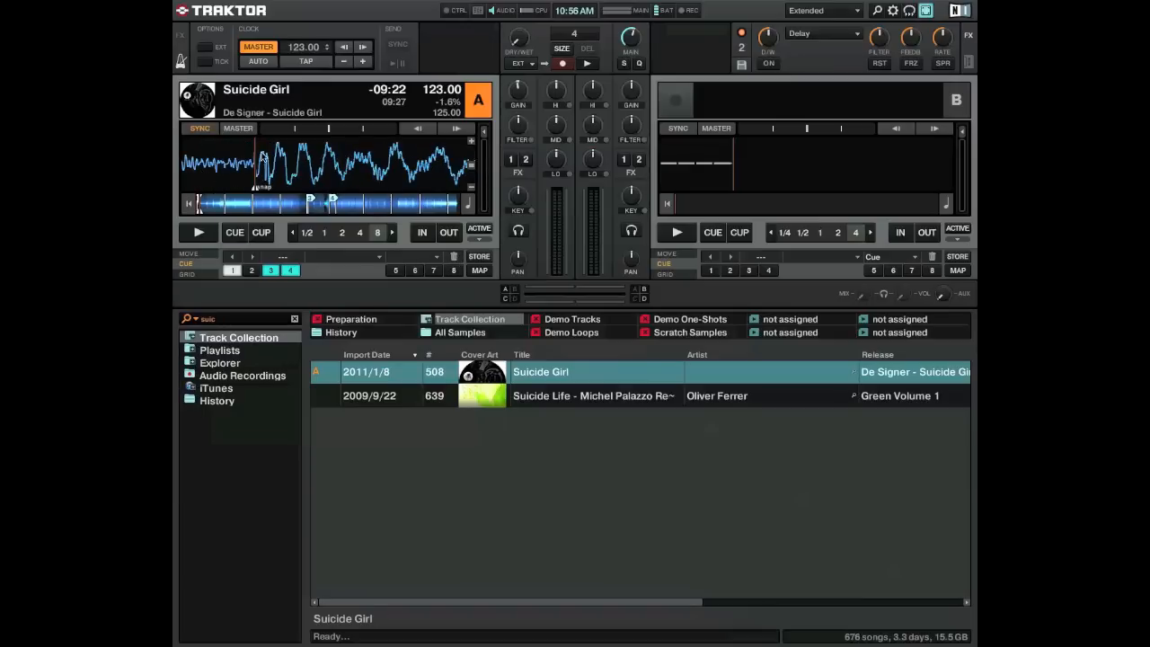
{"action": "left_click", "coordinate": [252, 270]}
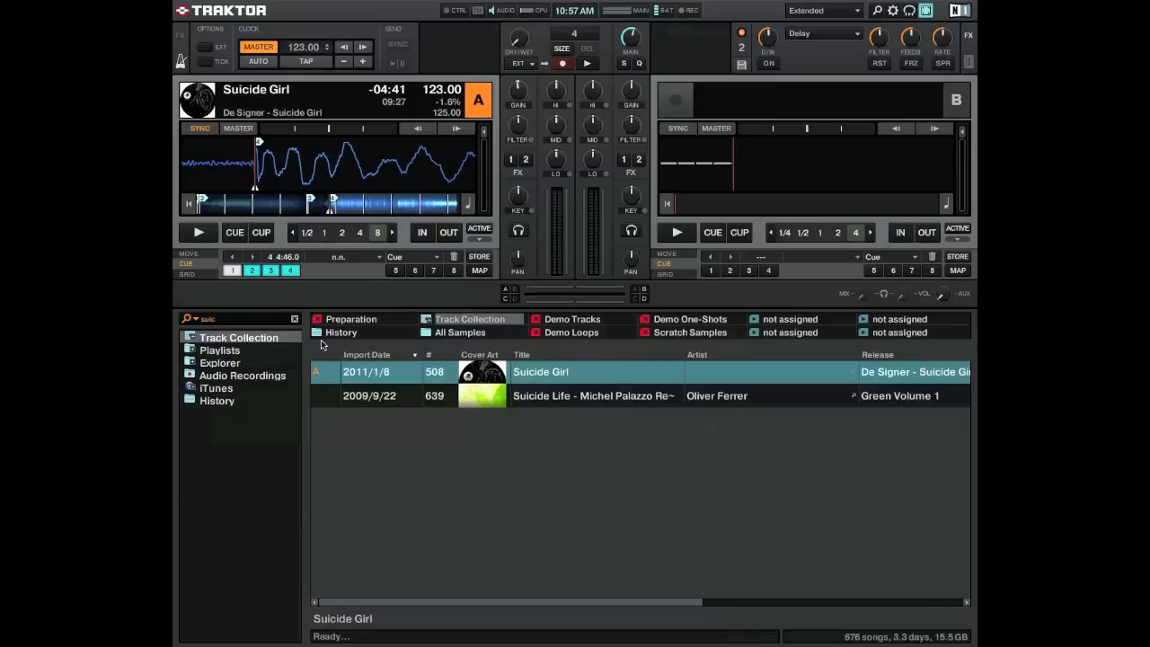
{"action": "mouse_move", "coordinate": [367, 328]}
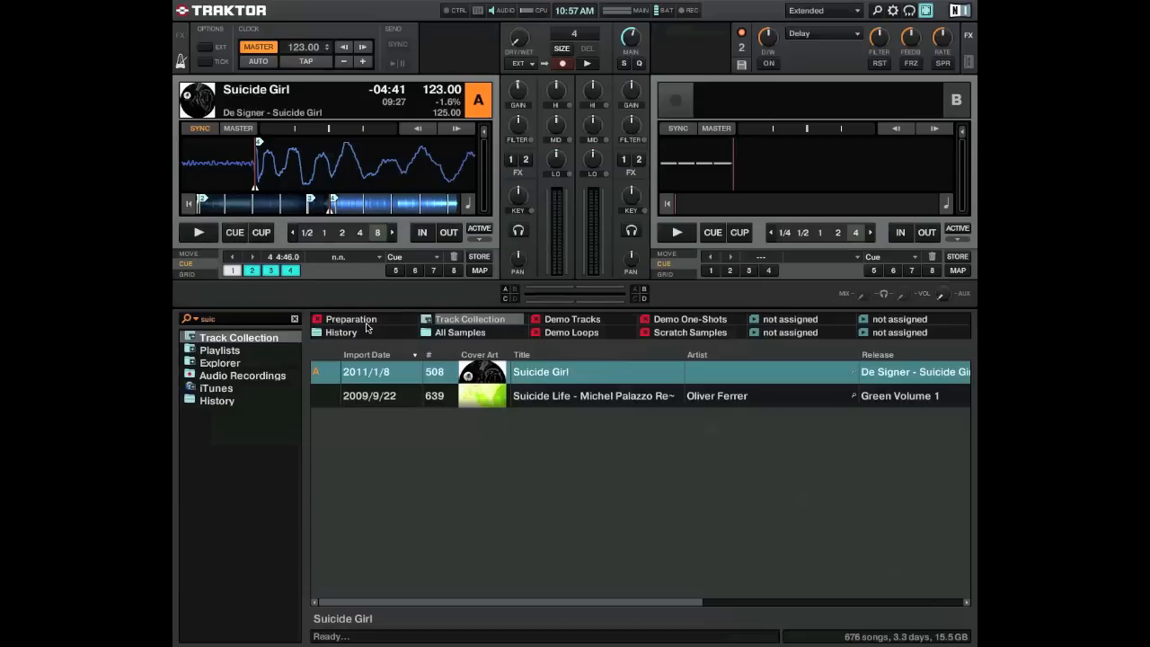